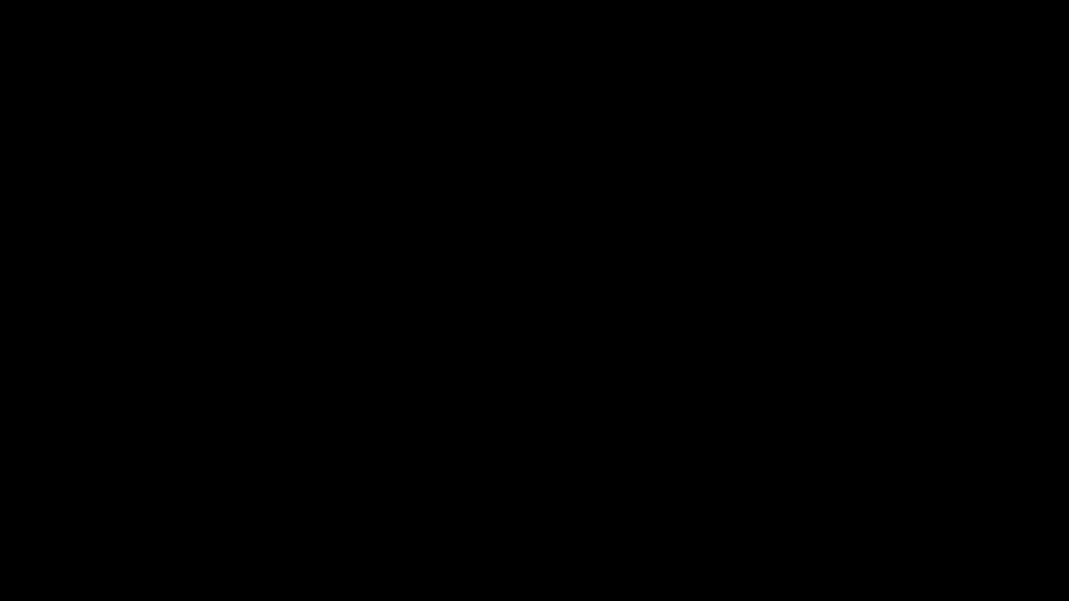
Open the Plugins menu to browse installed plugins.
{"action": "left_click", "coordinate": [421, 30]}
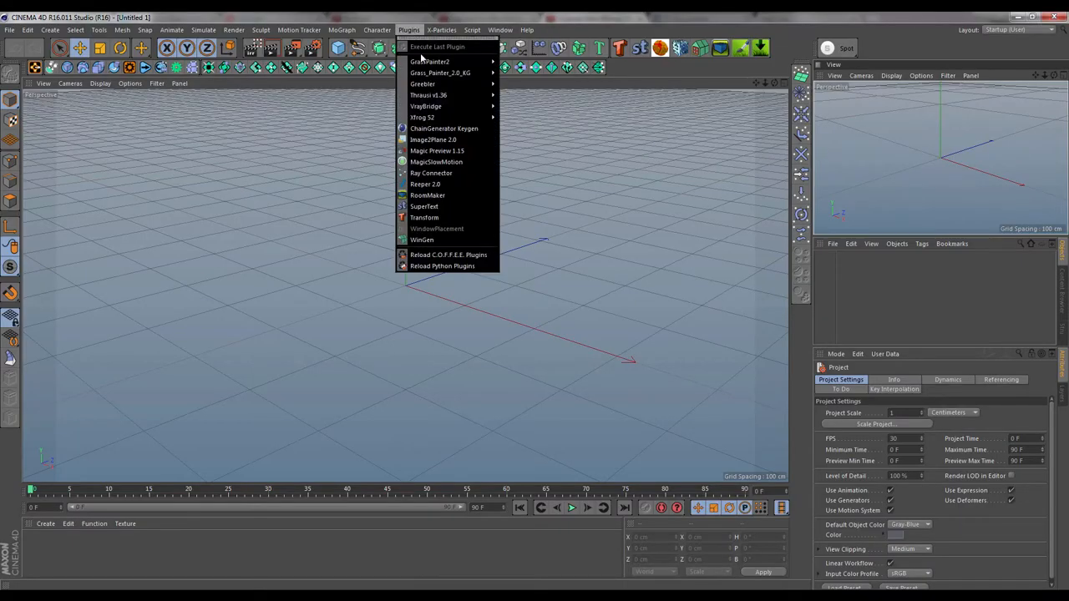
Launch Image2Plane 2.0 with max plane height 600 and begin choosing a photo folder.
{"action": "left_click", "coordinate": [433, 139]}
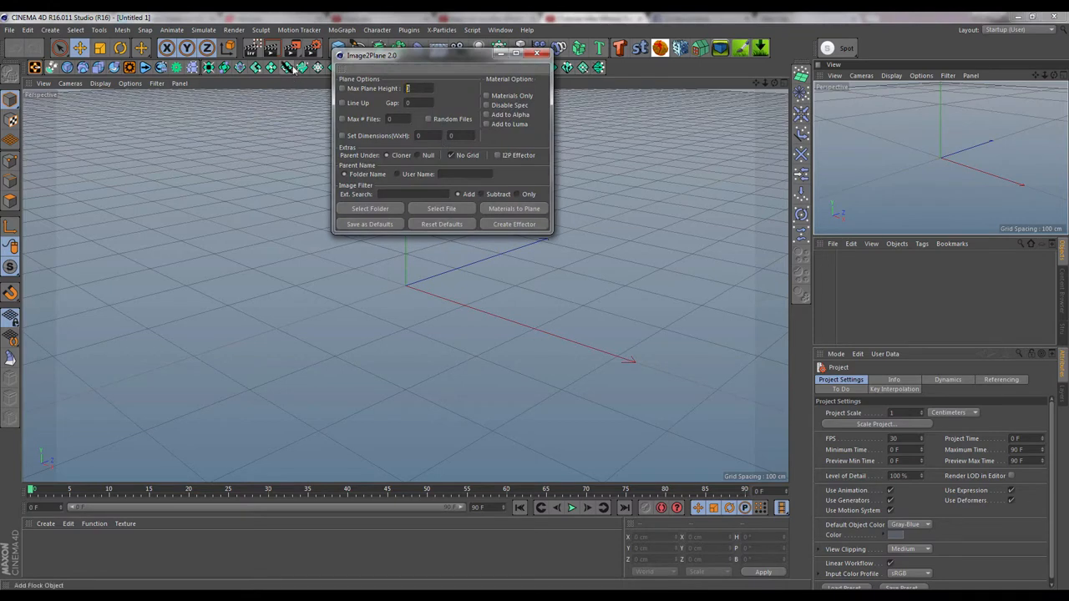
{"action": "type", "text": "600"}
{"action": "left_click", "coordinate": [402, 118]}
{"action": "type", "text": "20"}
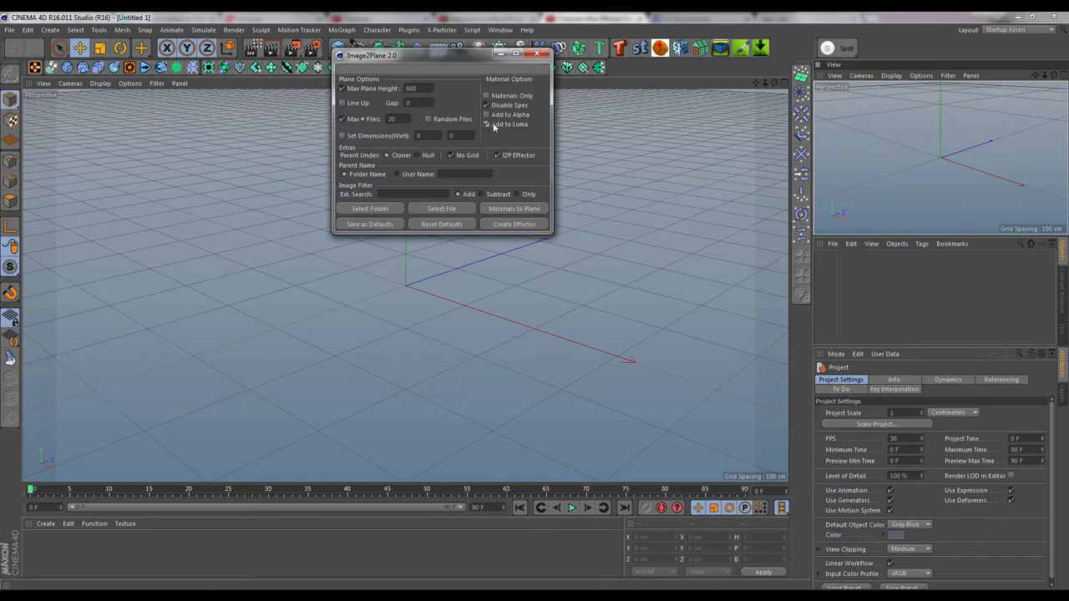
{"action": "left_click", "coordinate": [369, 208]}
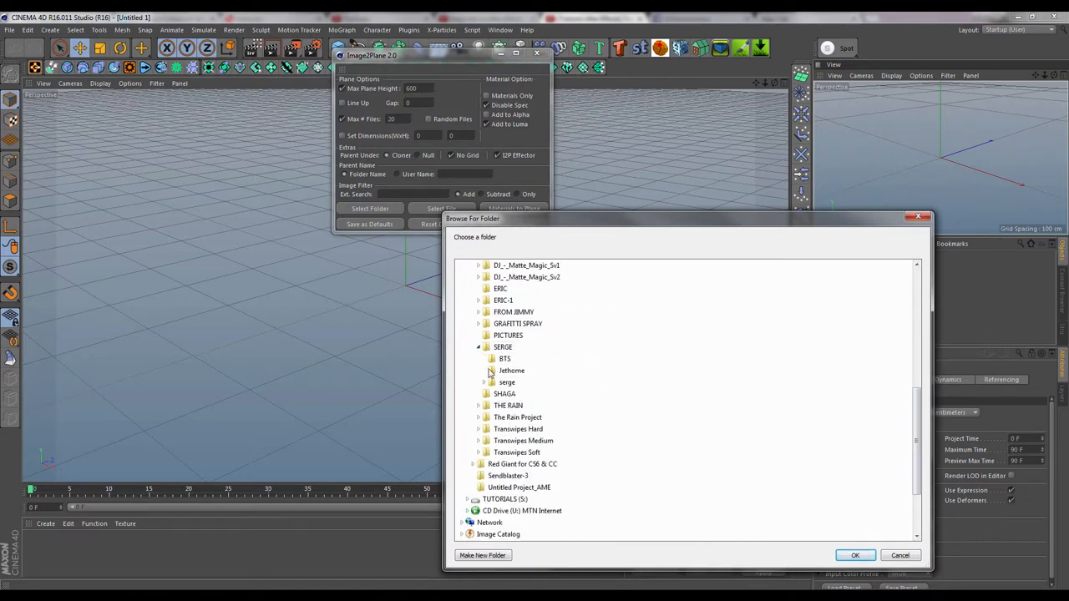
Pick the 'Behind the scene' folder under serge and confirm.
{"action": "left_click", "coordinate": [486, 382]}
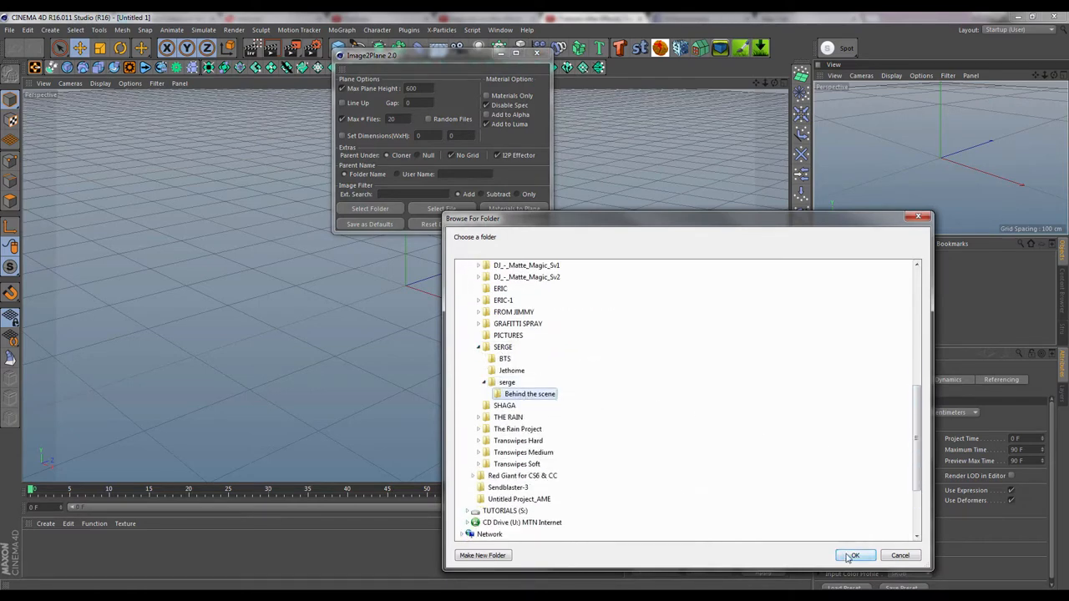
{"action": "left_click", "coordinate": [858, 555]}
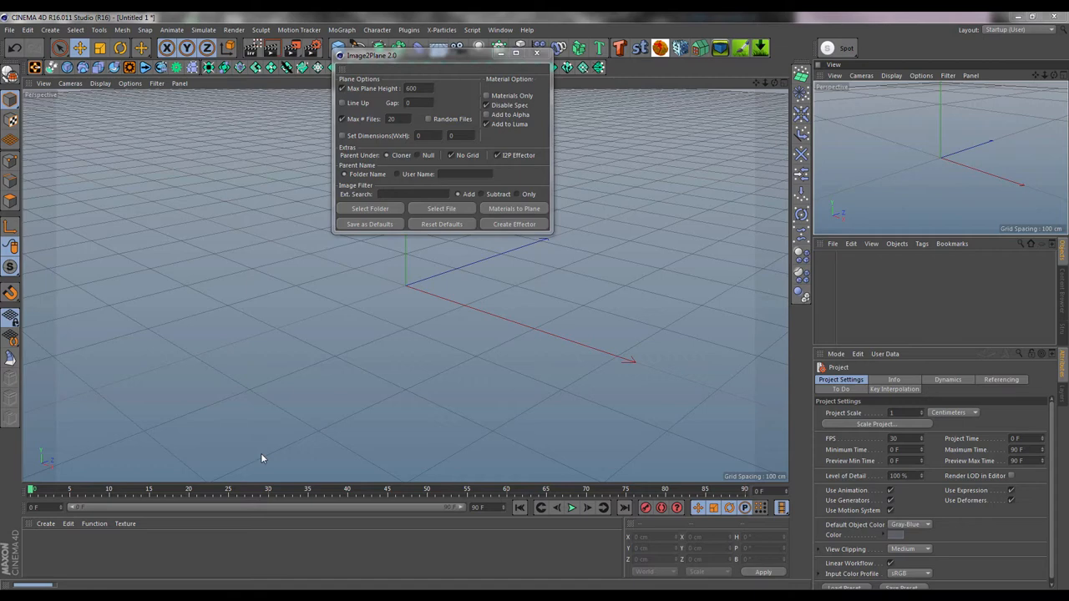
Run Materials to Plane to build the photo planes, cloner and effector.
{"action": "left_click", "coordinate": [513, 223]}
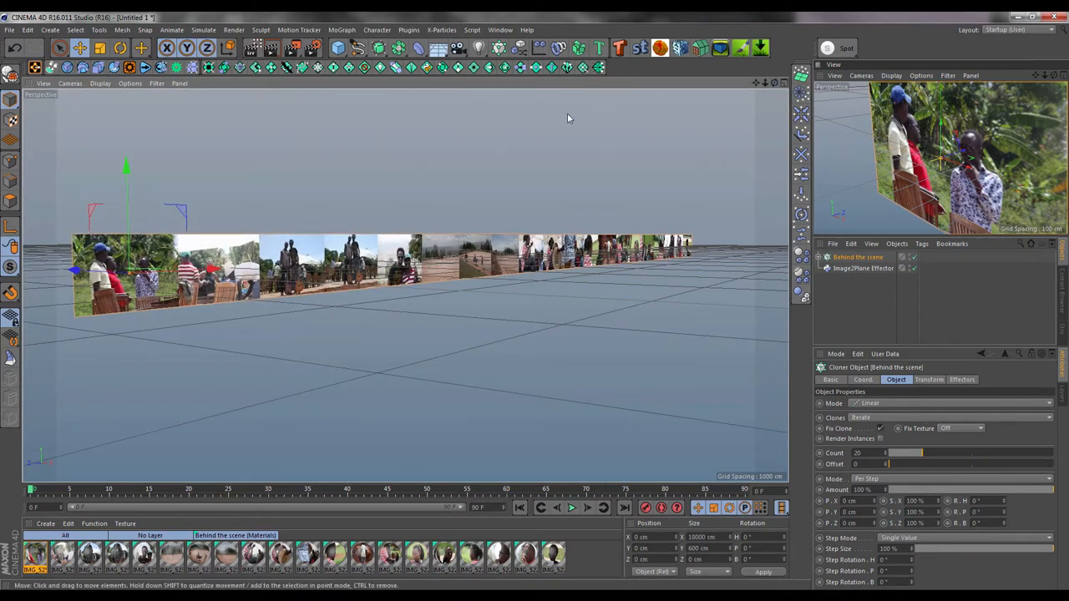
Add a MoGraph Spline effector and link the Circle into its Spline field.
{"action": "left_click", "coordinate": [341, 30]}
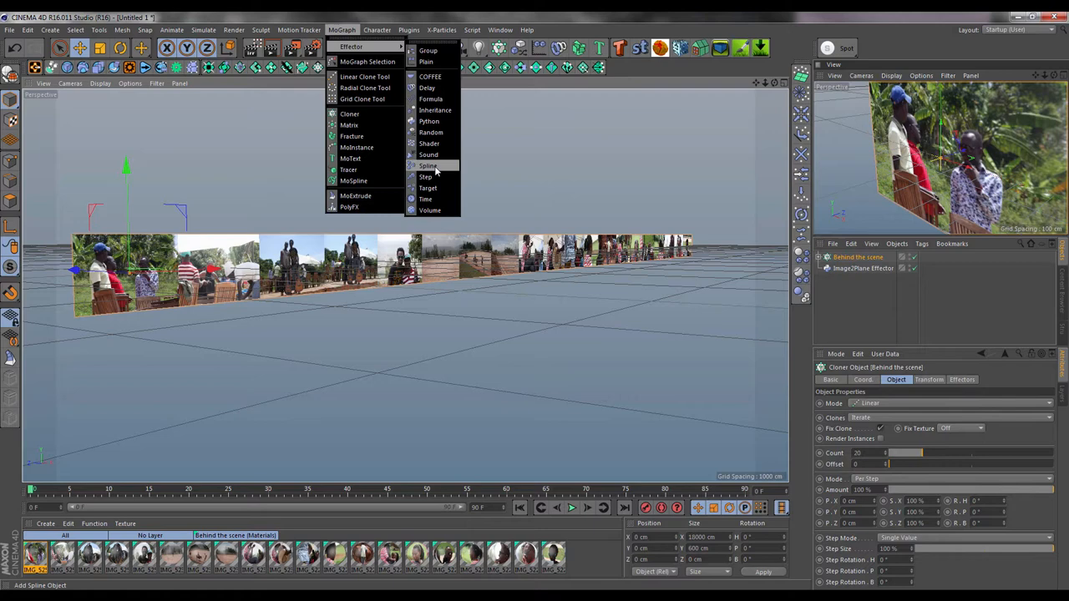
{"action": "left_click", "coordinate": [426, 166]}
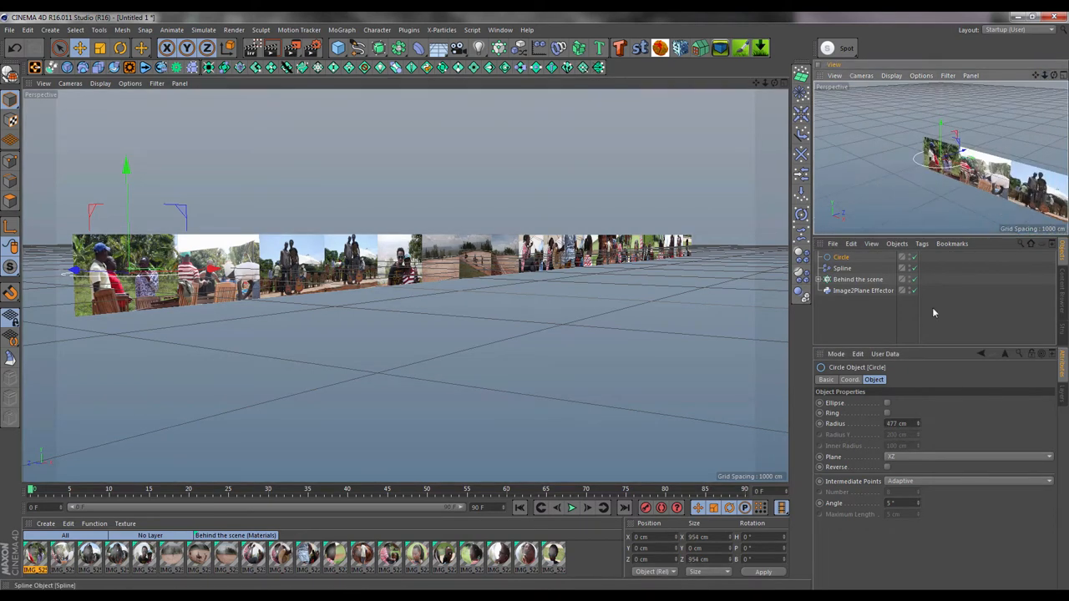
{"action": "left_click_drag", "start_coordinate": [897, 423], "coordinate": [918, 423]}
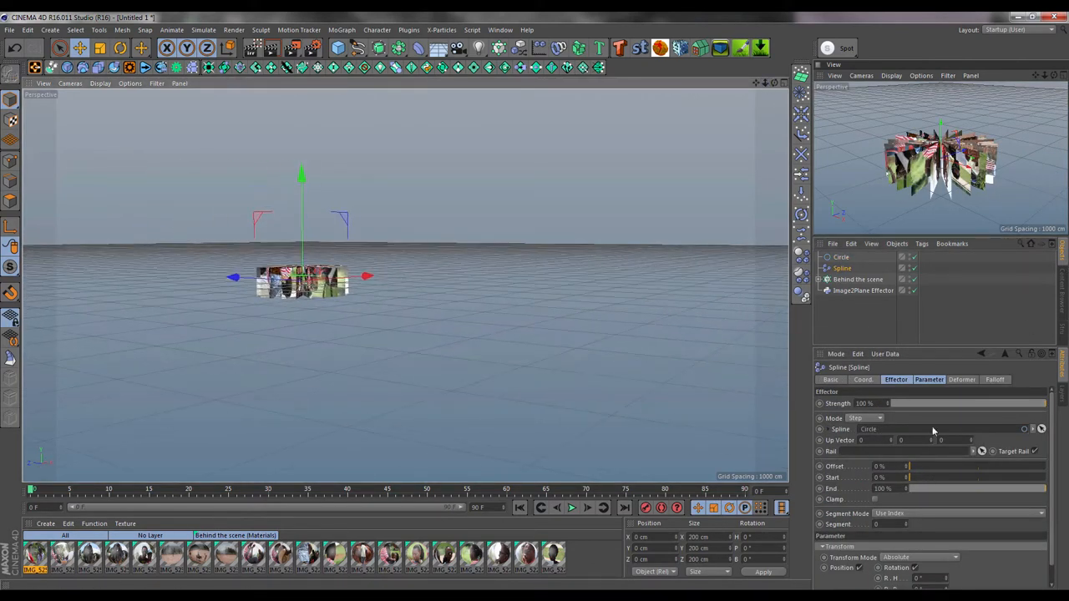
Select the Circle and set its radius to 100000.
{"action": "left_click", "coordinate": [959, 380]}
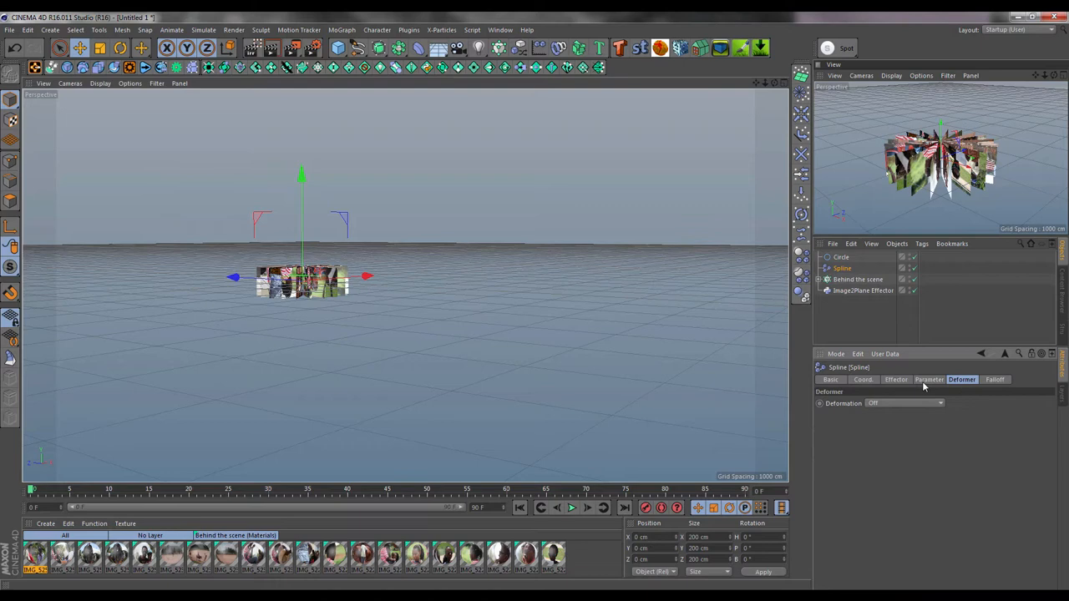
{"action": "left_click", "coordinate": [929, 379]}
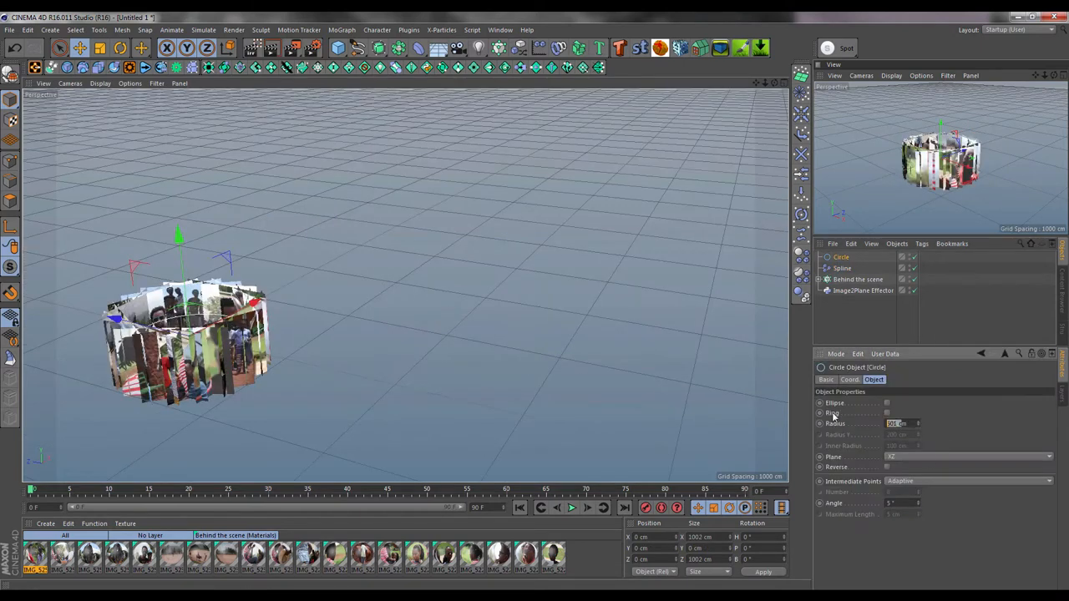
{"action": "type", "text": "100000"}
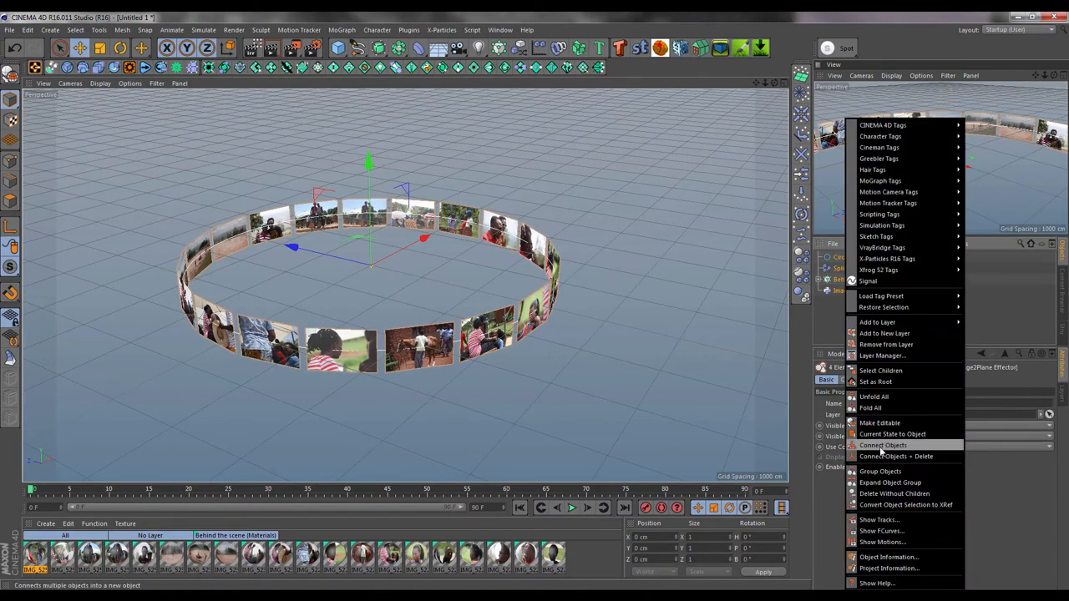
Group the selected ring objects under a null and adjust the circle ring.
{"action": "left_click", "coordinate": [882, 445]}
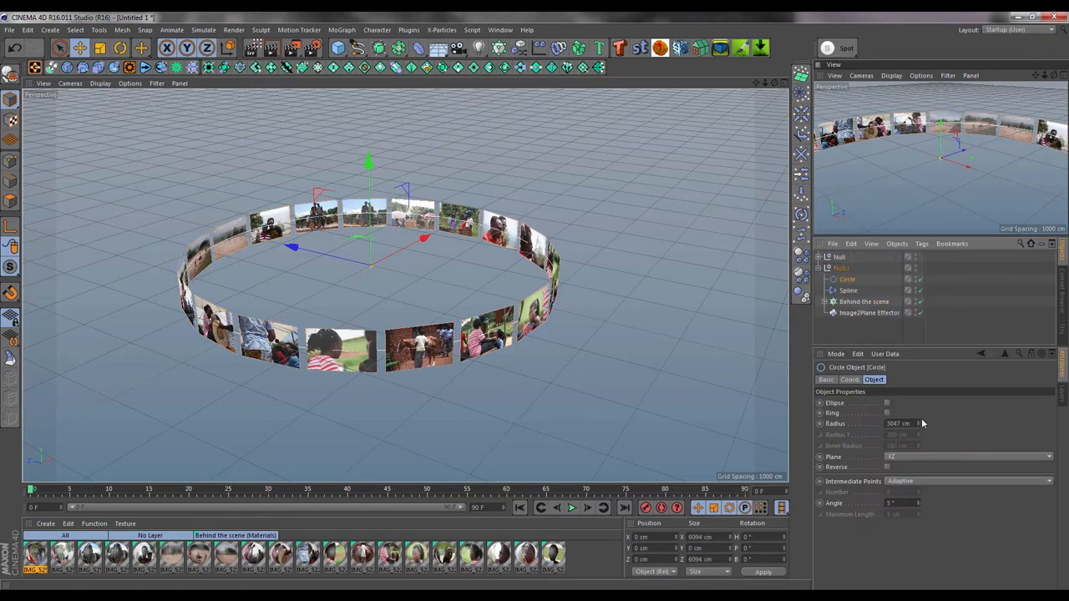
{"action": "left_click_drag", "start_coordinate": [918, 423], "coordinate": [919, 432]}
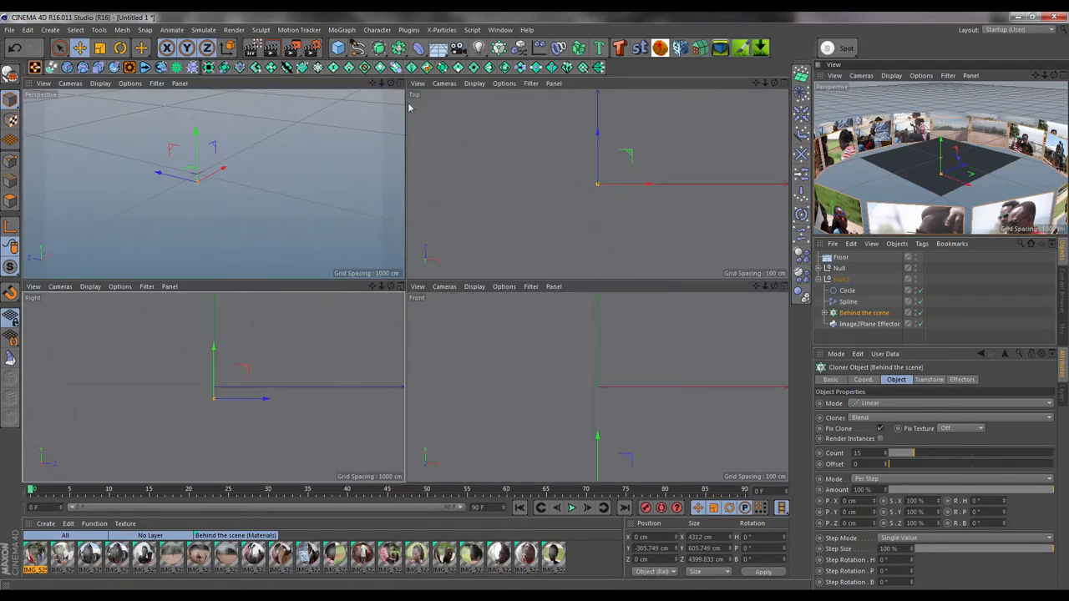
Add a light above the ring and rotate it 90° in pitch to point down.
{"action": "left_click", "coordinate": [477, 46]}
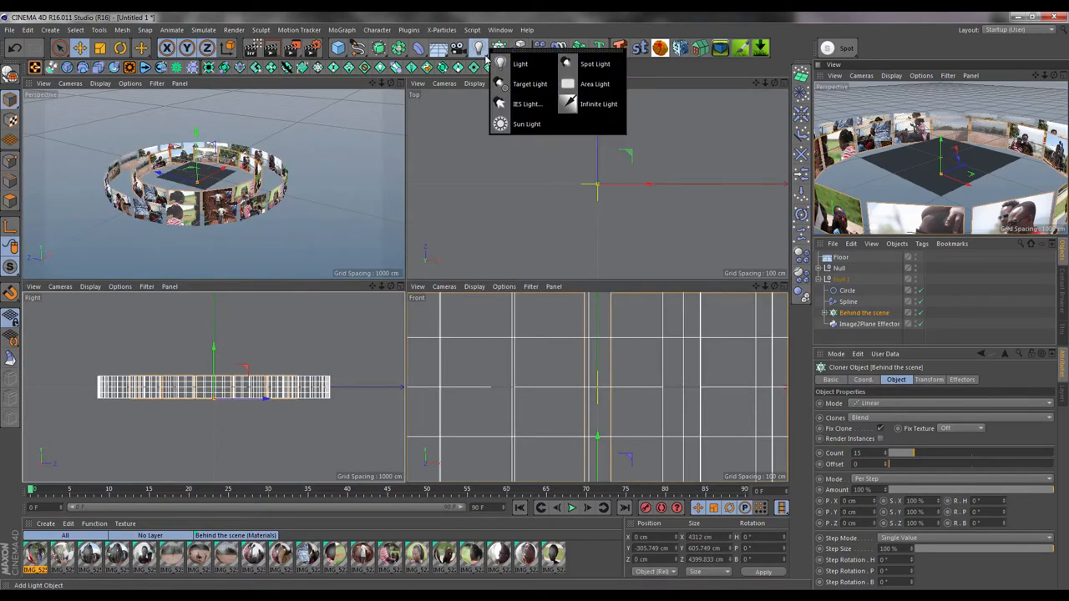
{"action": "left_click", "coordinate": [595, 83]}
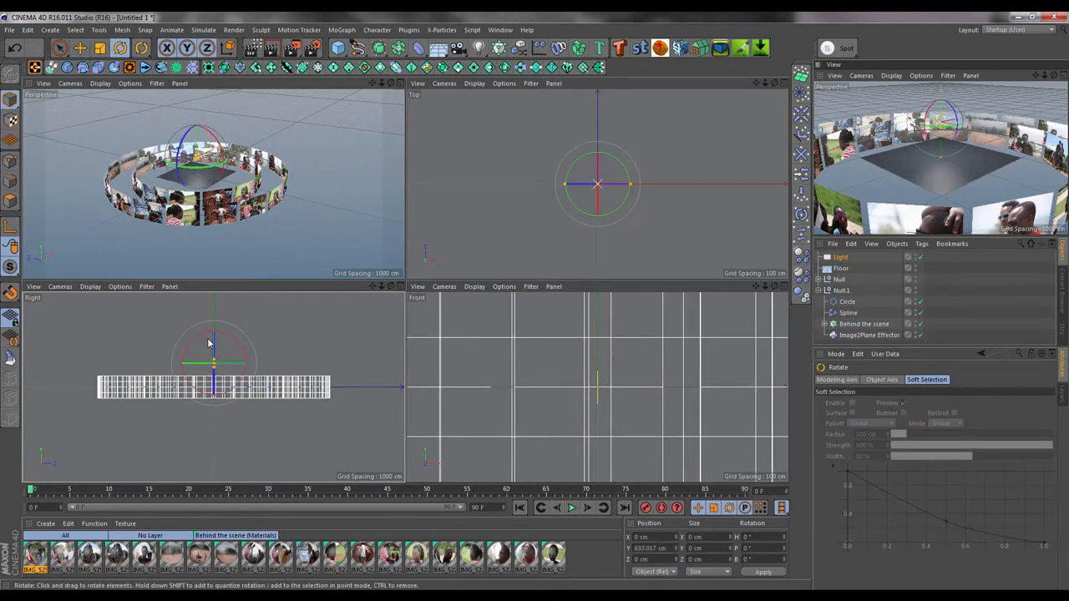
{"action": "left_click_drag", "start_coordinate": [208, 343], "coordinate": [193, 367]}
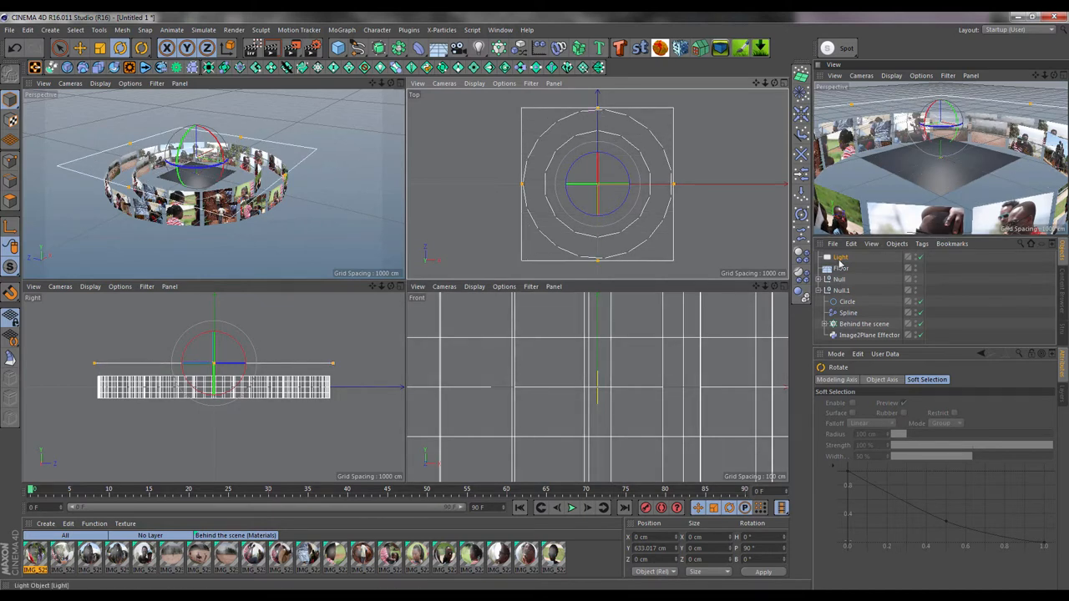
Select the light and choose a shadow type from its Shadow dropdown.
{"action": "left_click", "coordinate": [839, 257]}
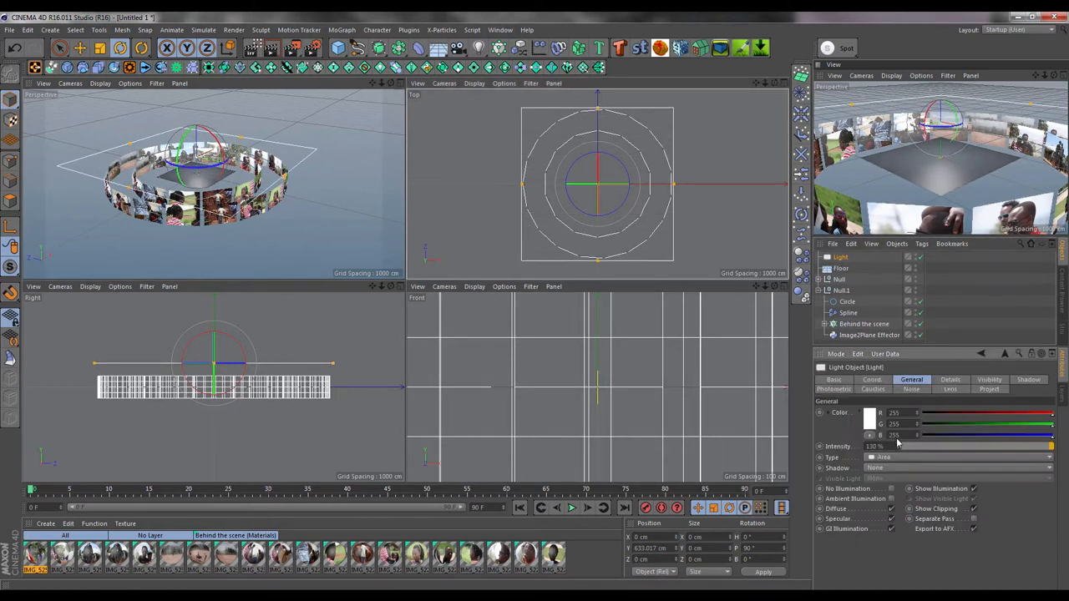
{"action": "left_click", "coordinate": [956, 469]}
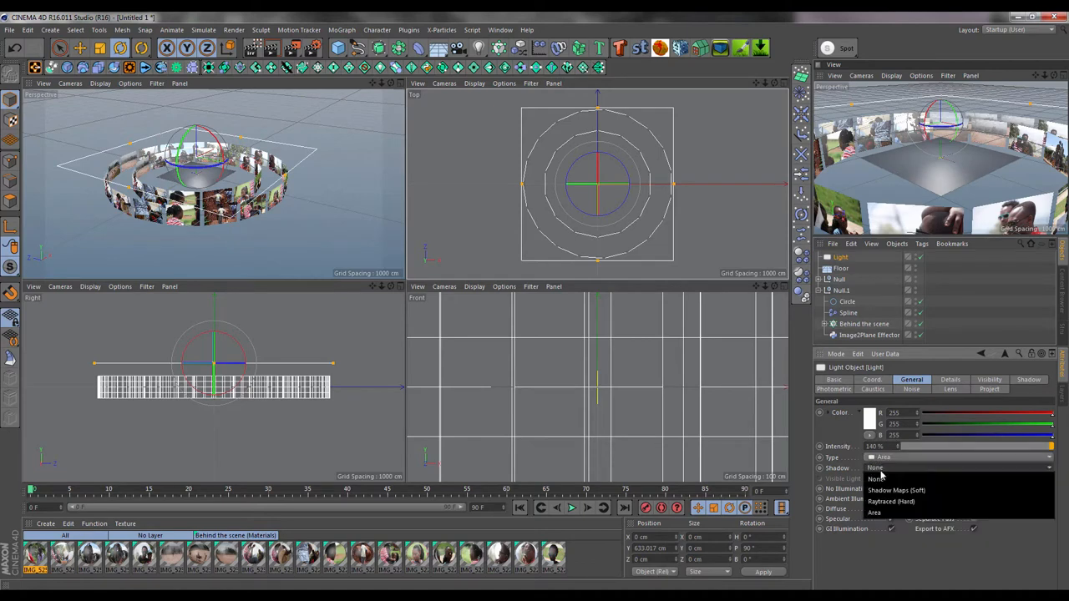
{"action": "left_click", "coordinate": [901, 490]}
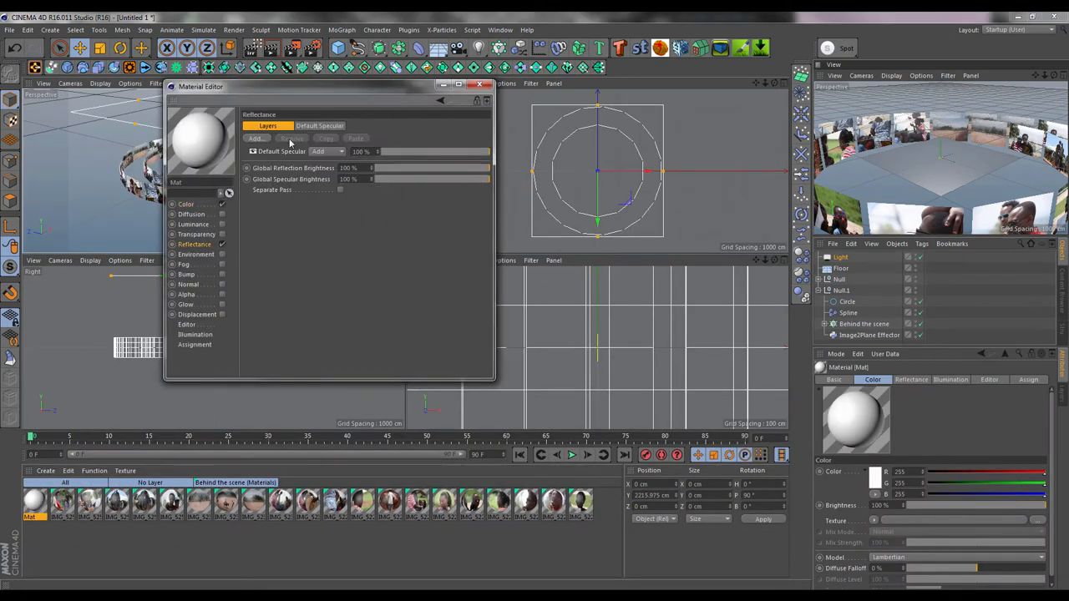
Add a Reflection (Legacy) layer to the new material and adjust its settings.
{"action": "left_click", "coordinate": [256, 138]}
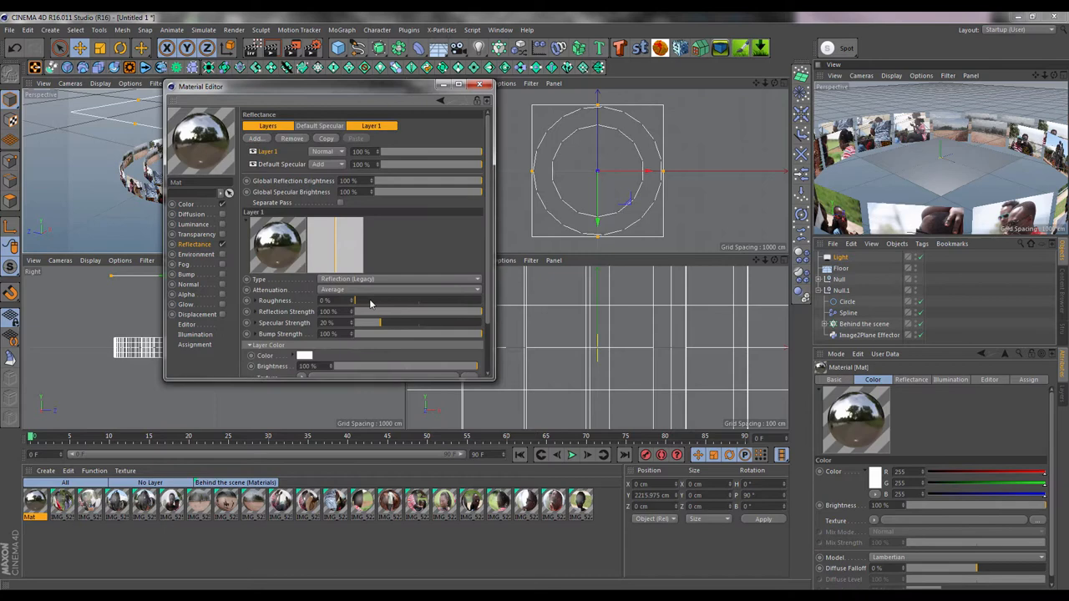
{"action": "left_click", "coordinate": [478, 84]}
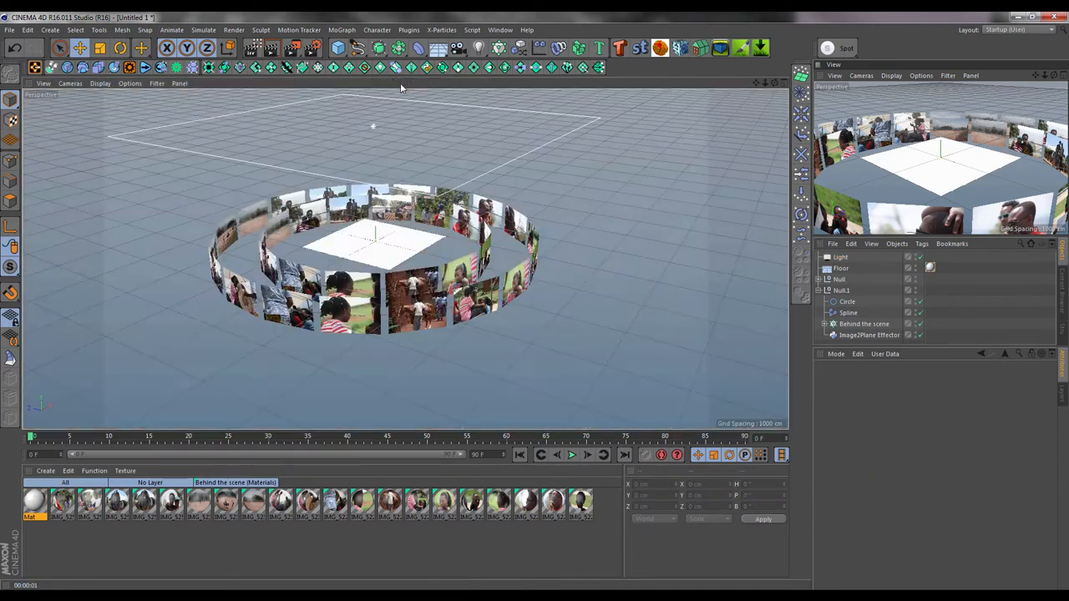
Create a Camera object framing the photo ring from a low side angle.
{"action": "left_click", "coordinate": [841, 256]}
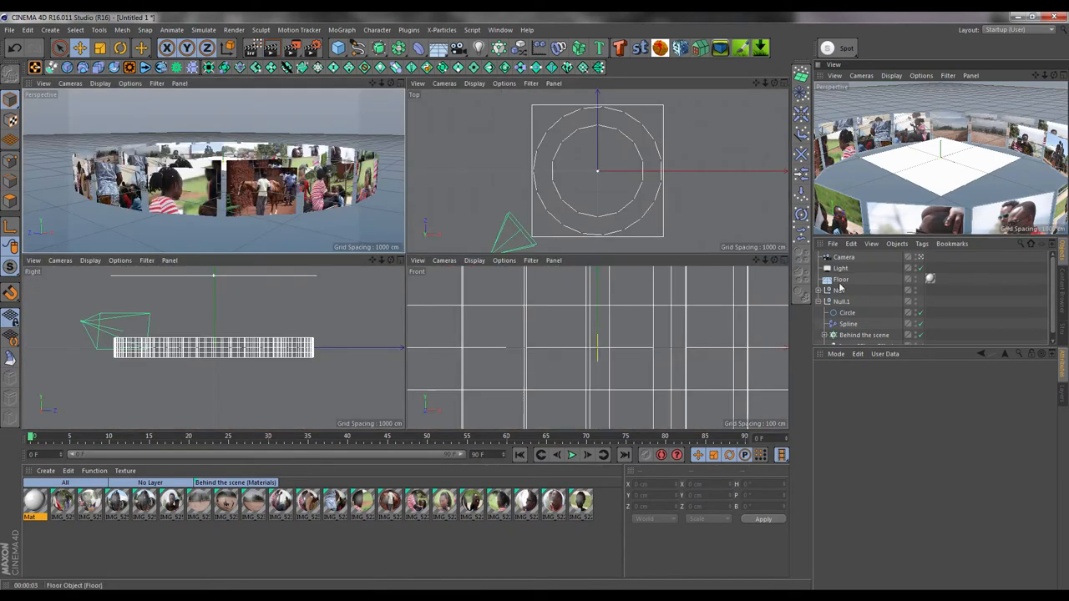
Lower the Floor to about -318 cm and render the perspective view.
{"action": "left_click", "coordinate": [840, 279]}
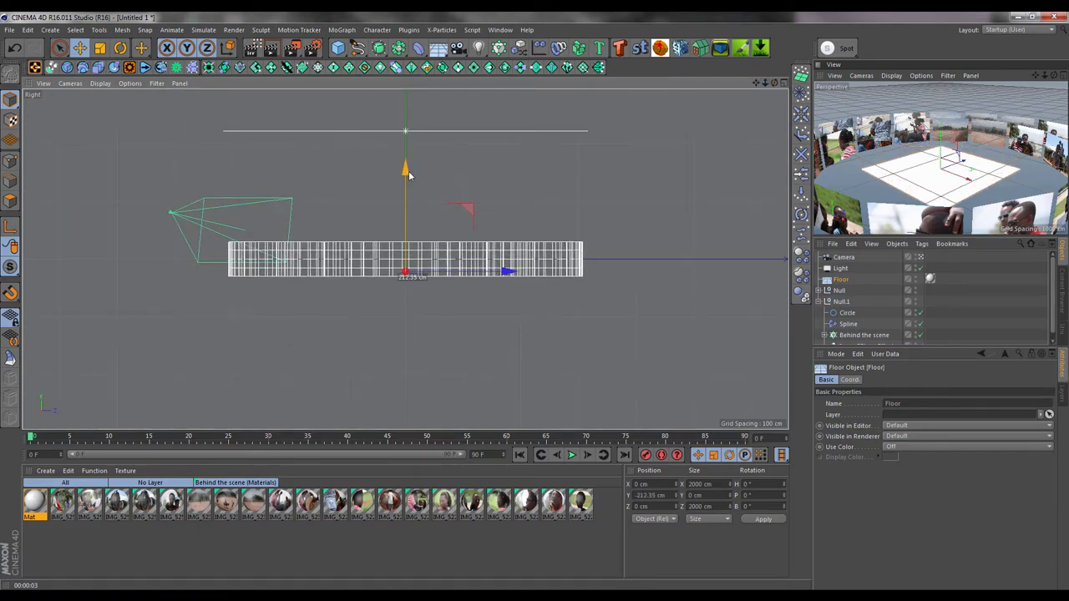
{"action": "key", "text": "F5"}
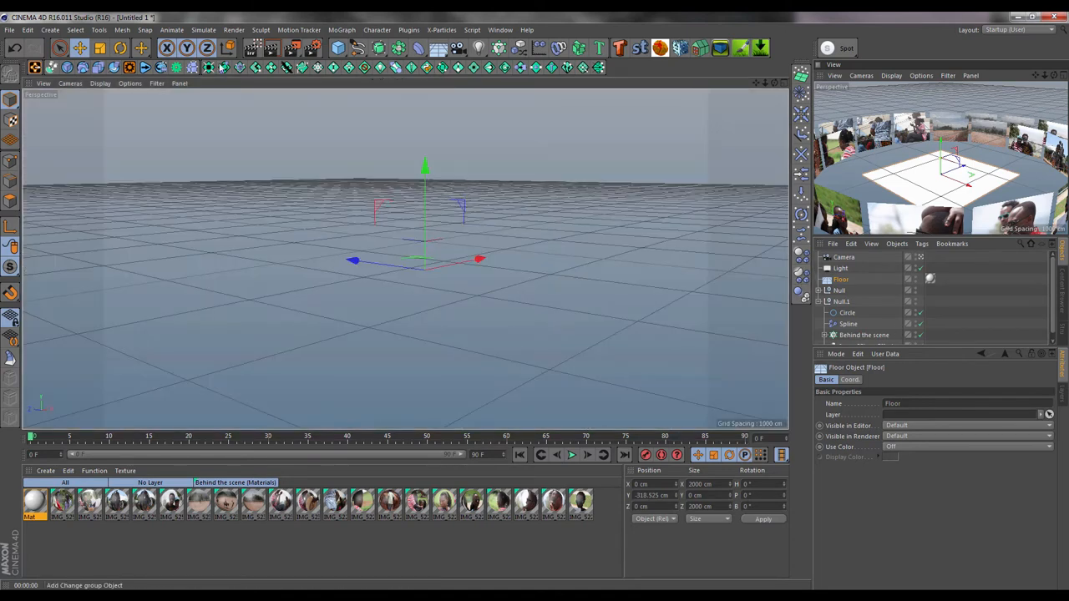
{"action": "left_click", "coordinate": [248, 48]}
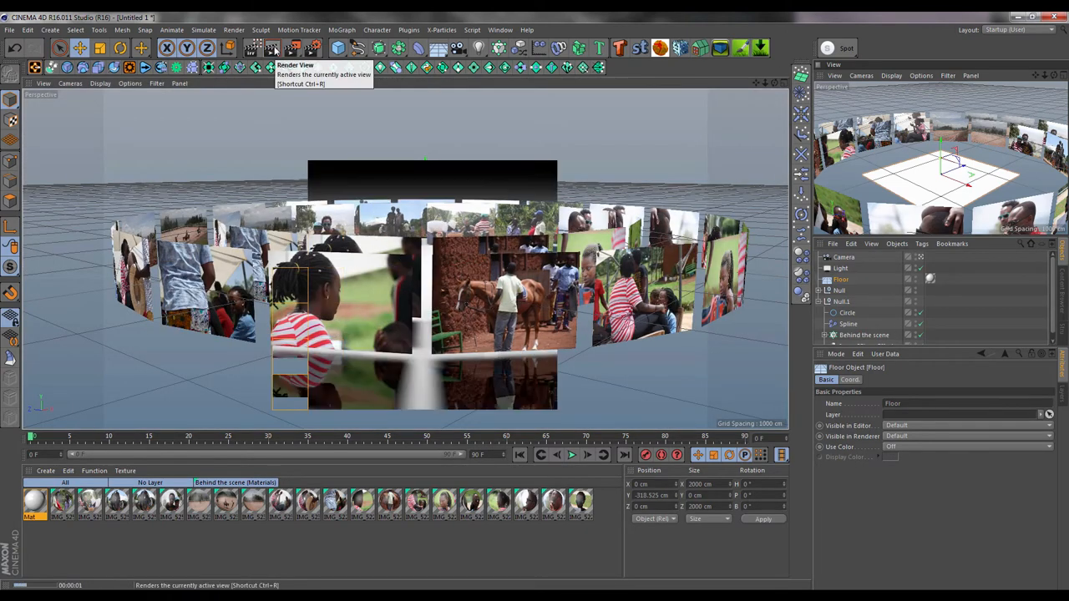
Turn off Default Specular in the photo materials' Reflectance layers.
{"action": "double_click", "coordinate": [579, 503]}
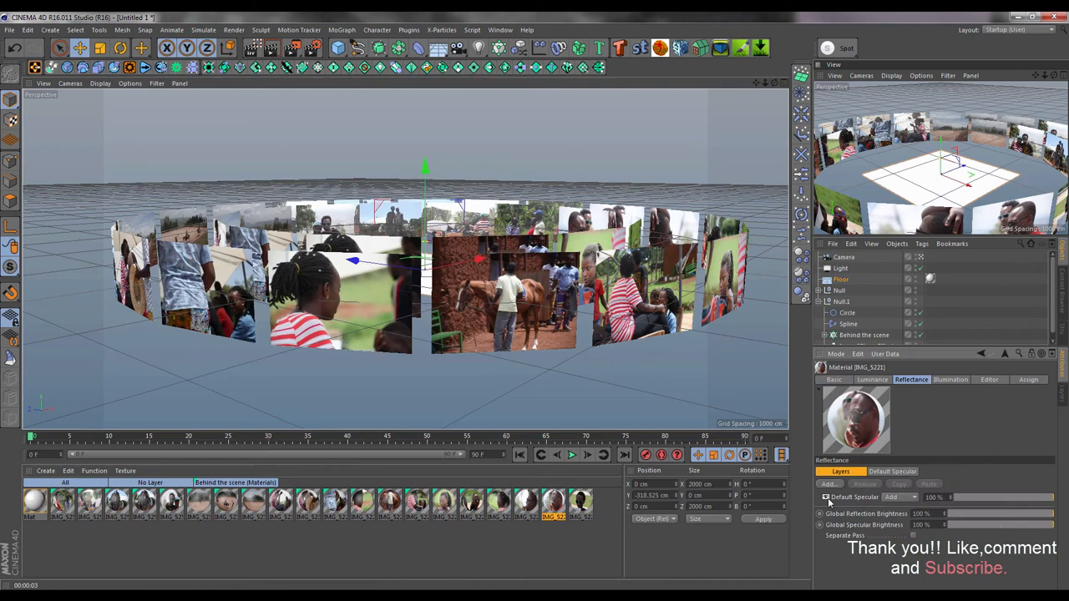
{"action": "left_click", "coordinate": [503, 505]}
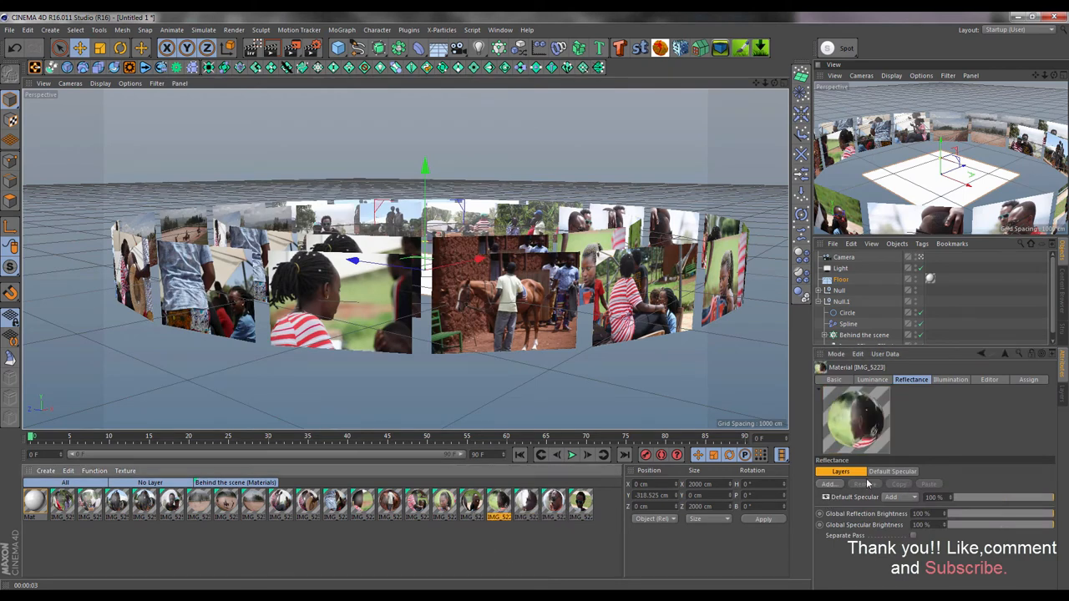
{"action": "left_click", "coordinate": [447, 513]}
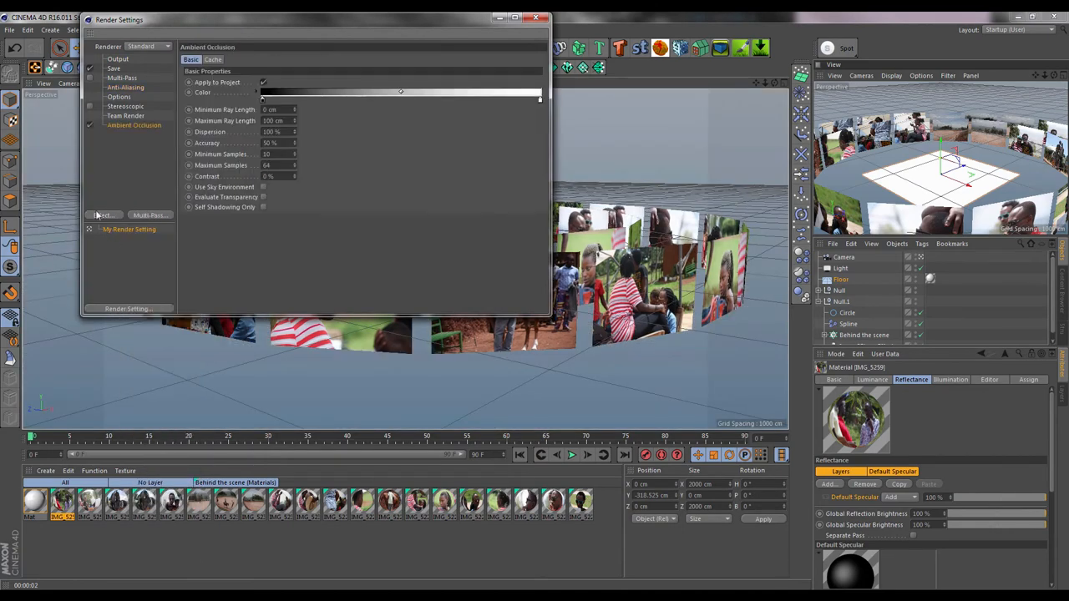
Close Render Settings to return to the scene.
{"action": "left_click", "coordinate": [533, 19]}
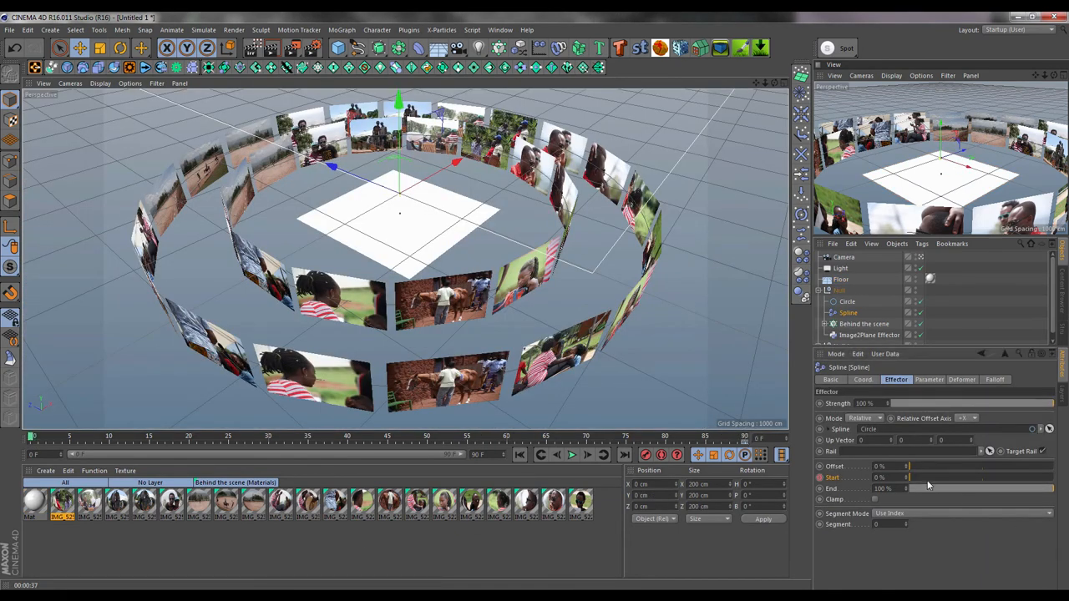
Keyframe the Spline effector's Start at 100%, then play the animation.
{"action": "left_click_drag", "start_coordinate": [906, 477], "coordinate": [1006, 477]}
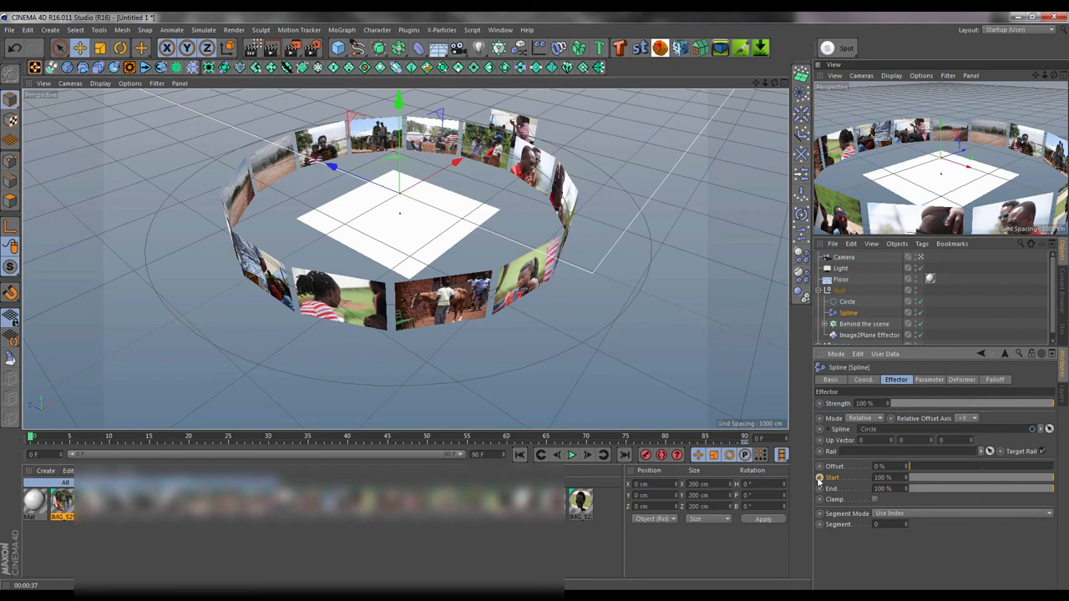
{"action": "left_click", "coordinate": [571, 455]}
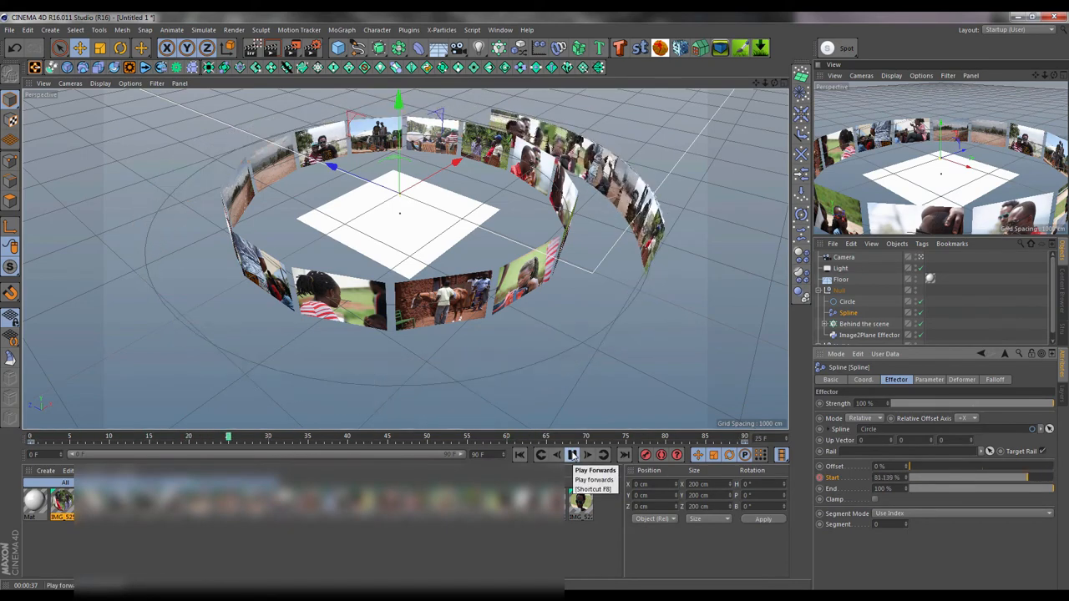
{"action": "left_click", "coordinate": [571, 455]}
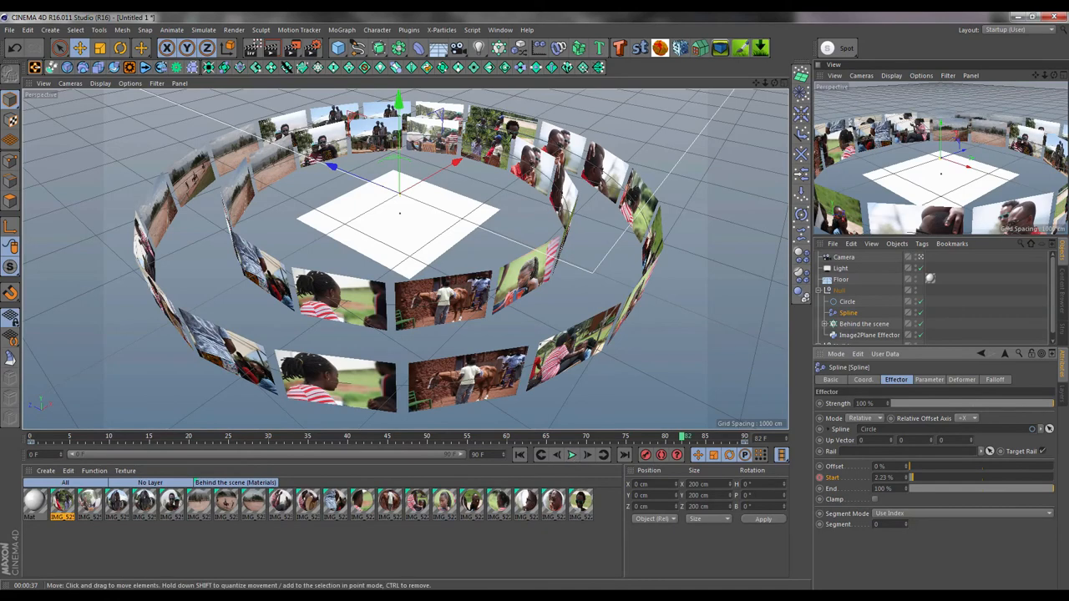